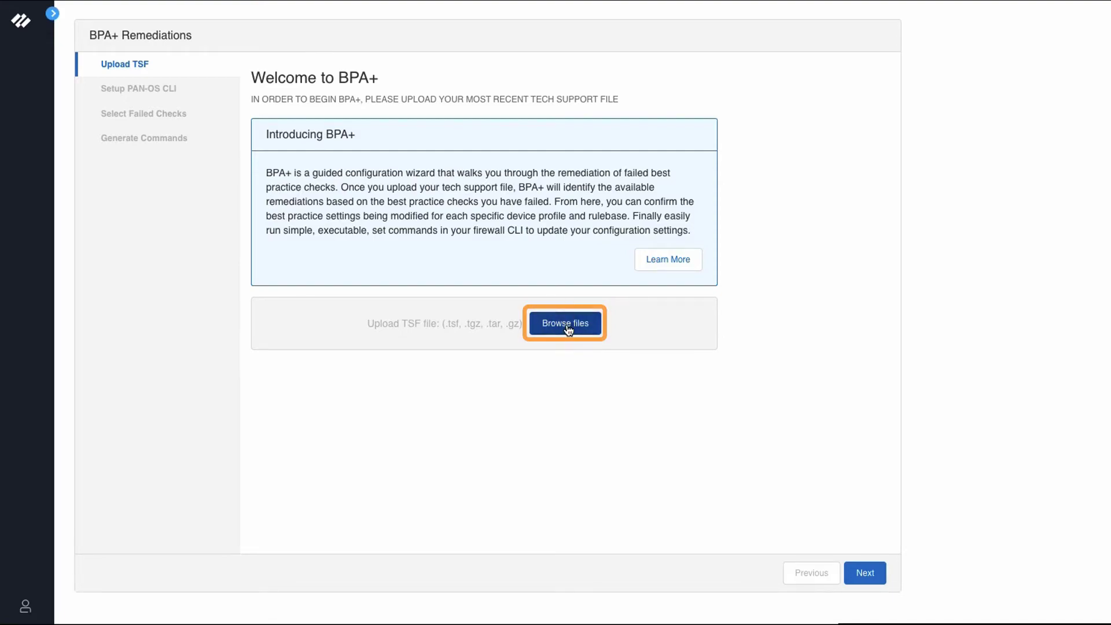
Upload the techsupport .tgz archive from Downloads and see the success banner
left_click(564, 323)
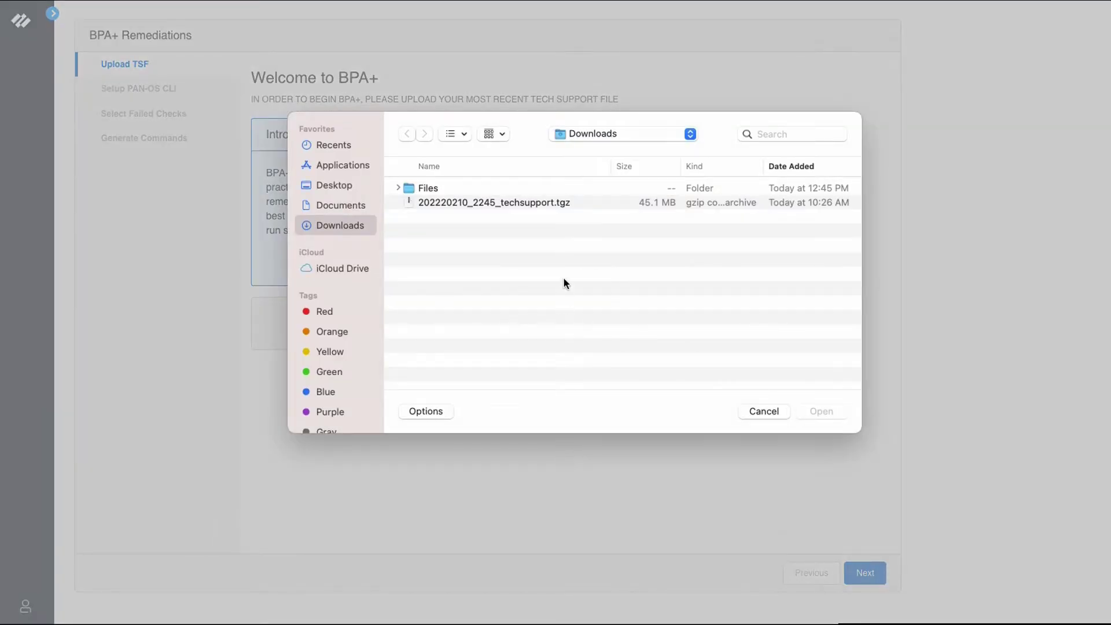
left_click(494, 201)
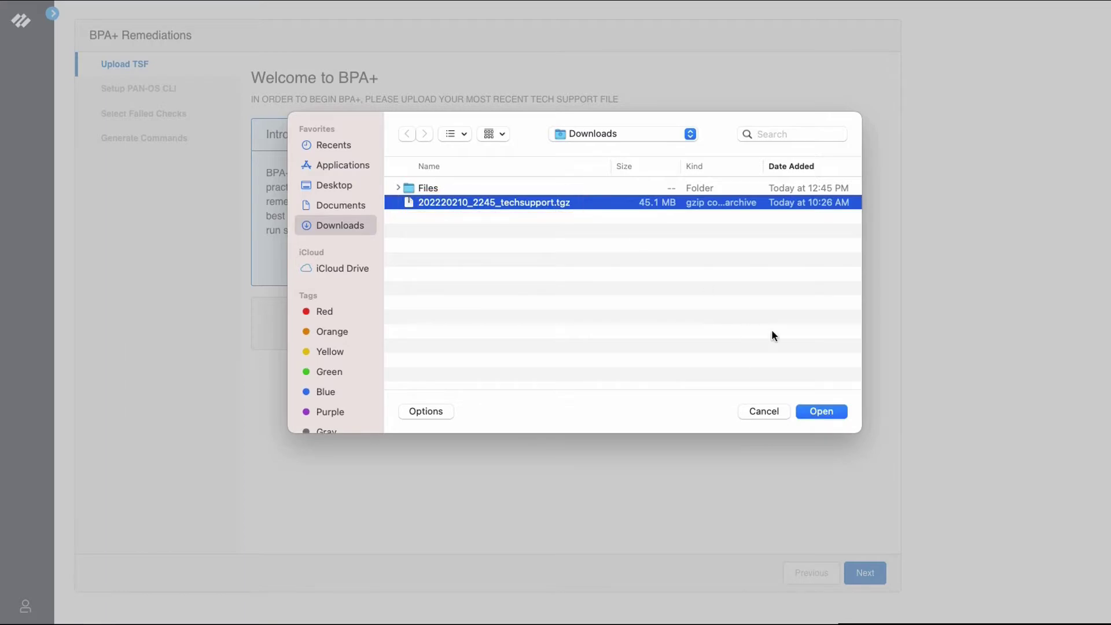
left_click(820, 412)
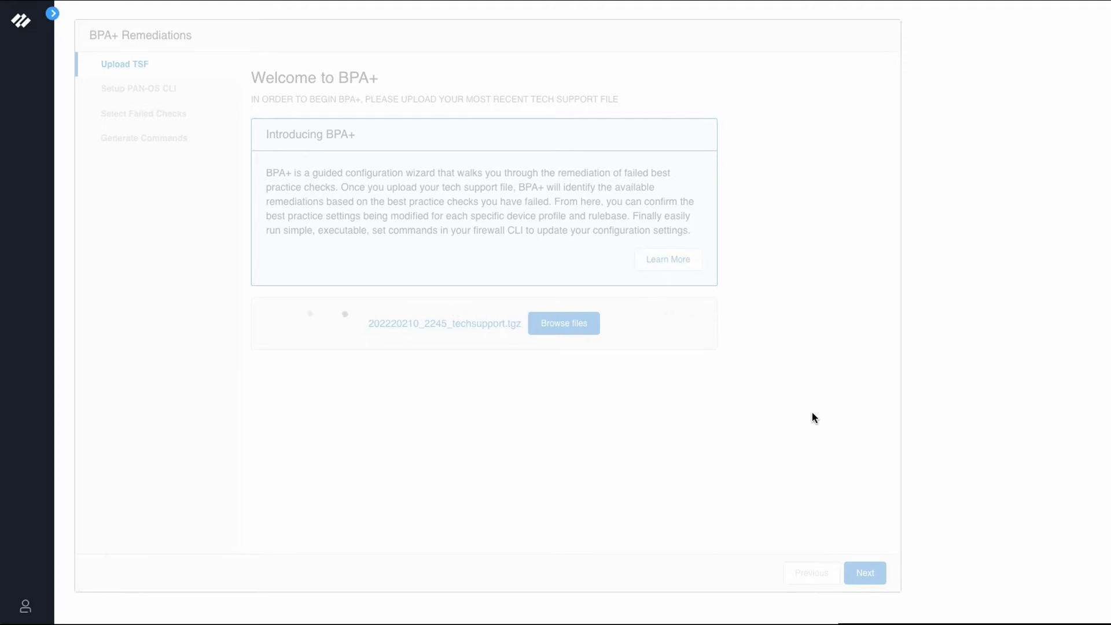
left_click(563, 323)
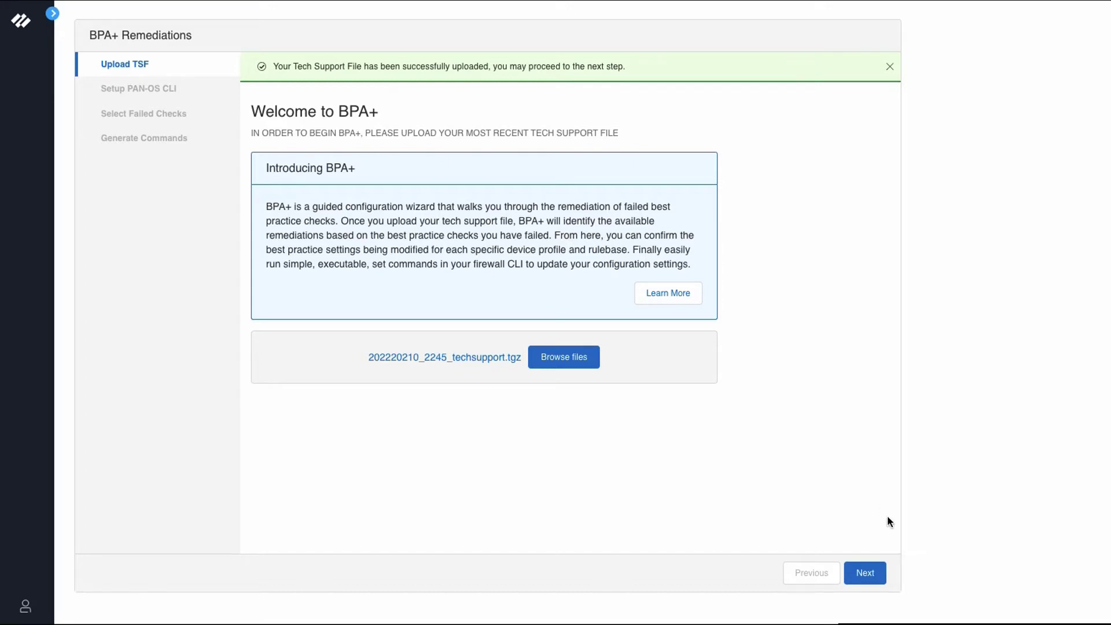
Advance to the Setup PAN-OS CLI step with its configuration backup commands
left_click(863, 572)
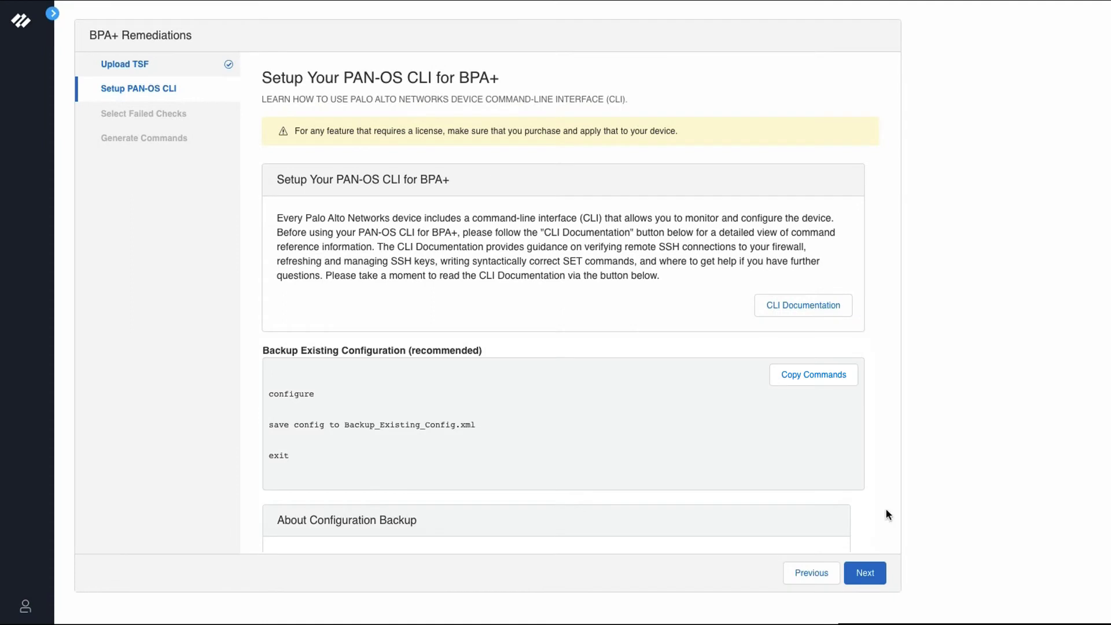
Advance to failed checks and tick only Antivirus Profile Decoder WildFire Actions
left_click(864, 573)
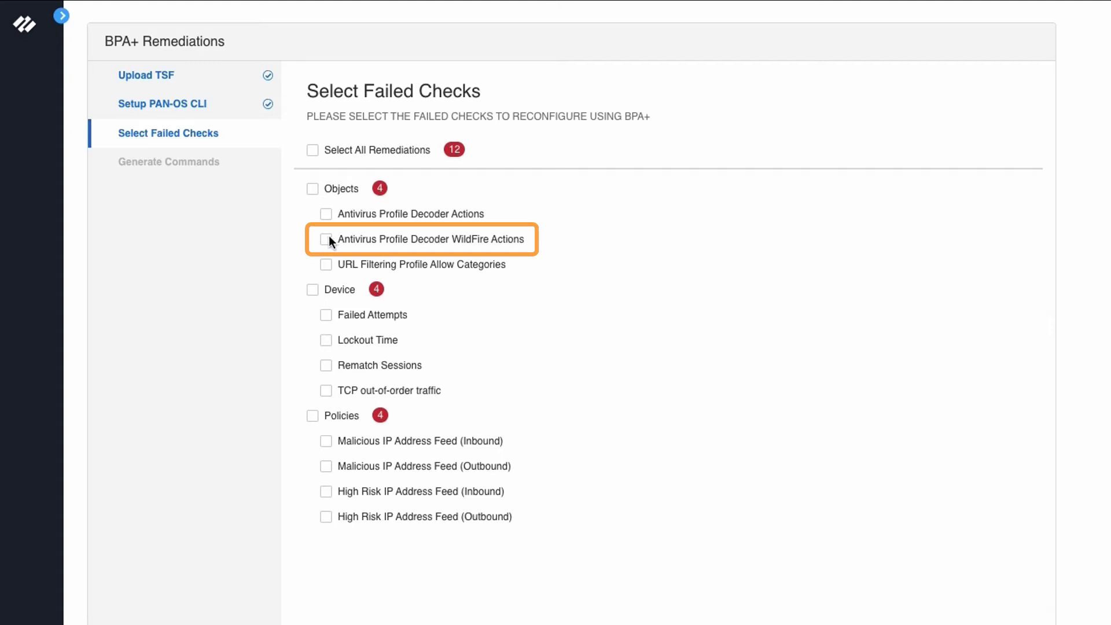
left_click(326, 239)
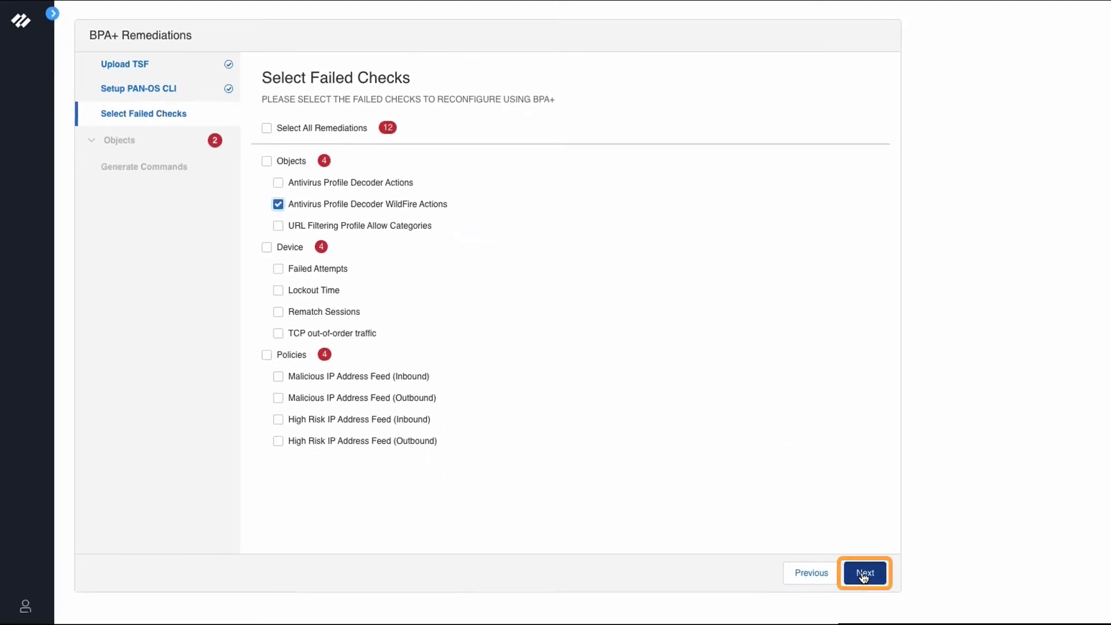
Review the best-practice-virus profile's decoders, previewing the existing allow actions against reset-both
left_click(863, 573)
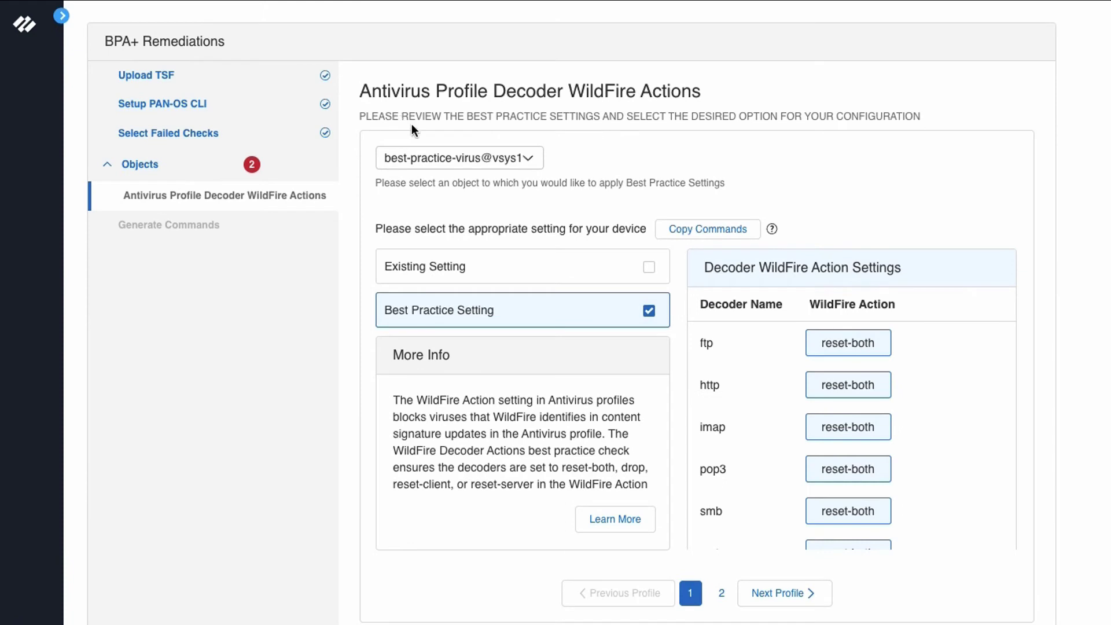
mouse_move(414, 130)
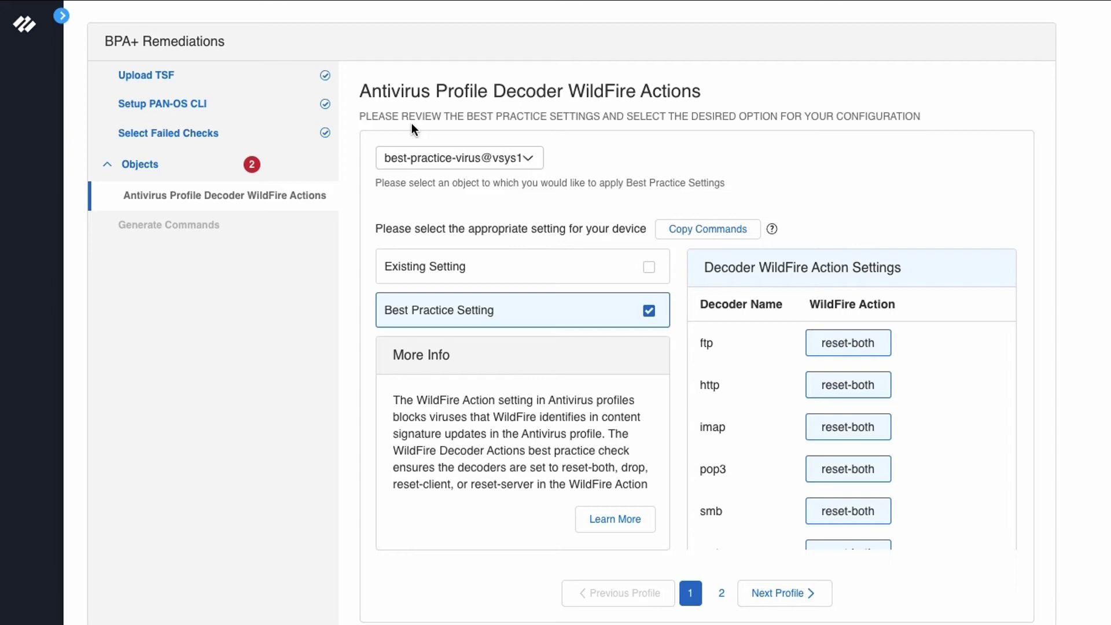
mouse_move(362, 340)
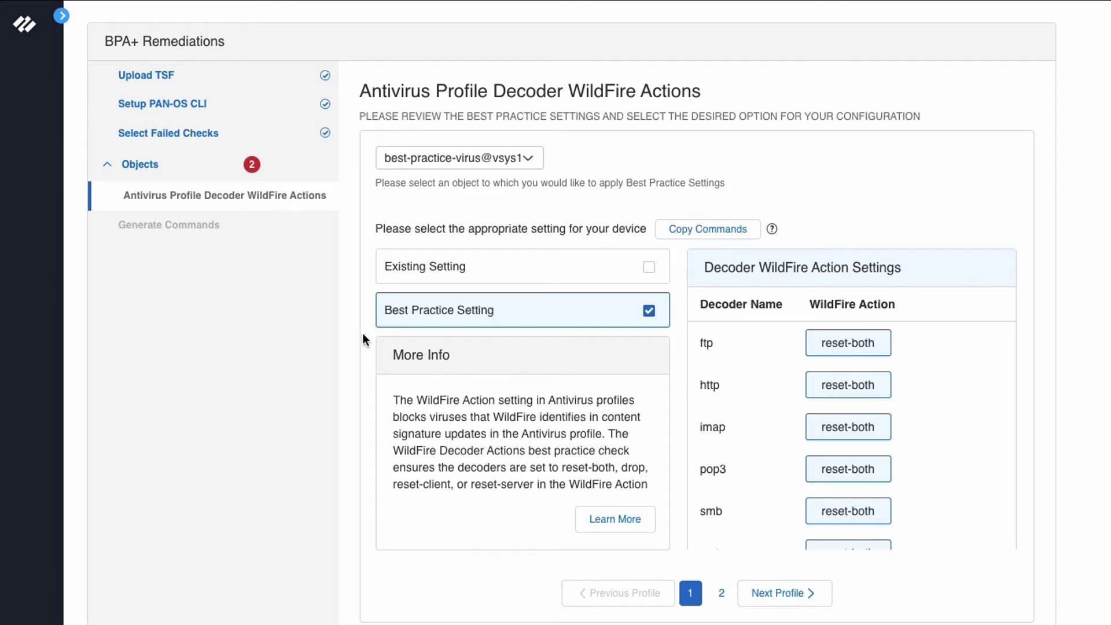
mouse_move(716, 349)
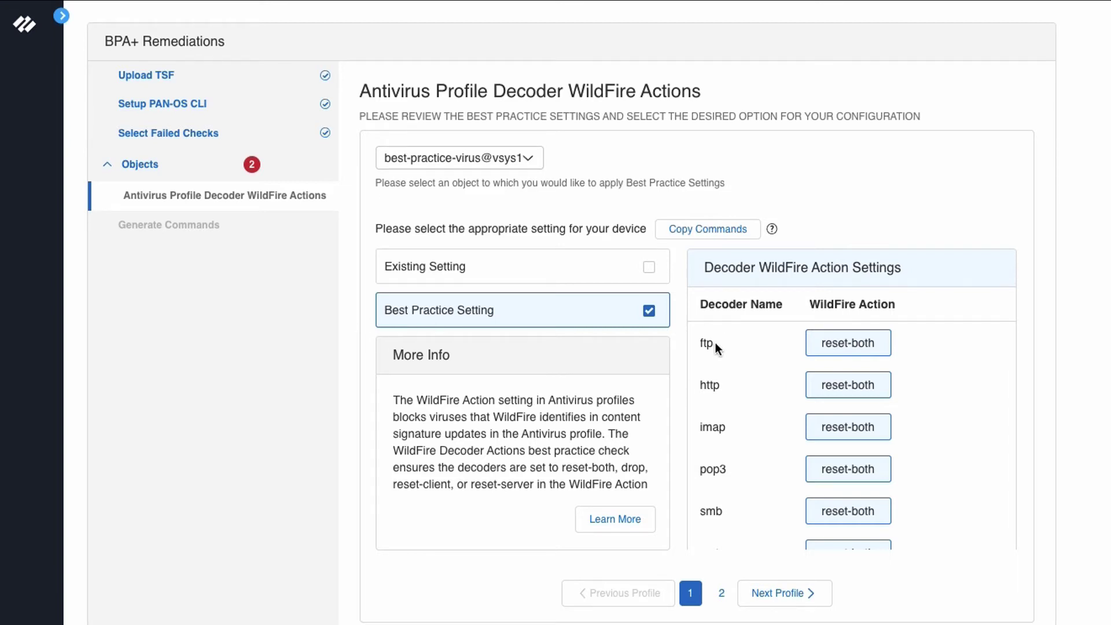
mouse_move(725, 399)
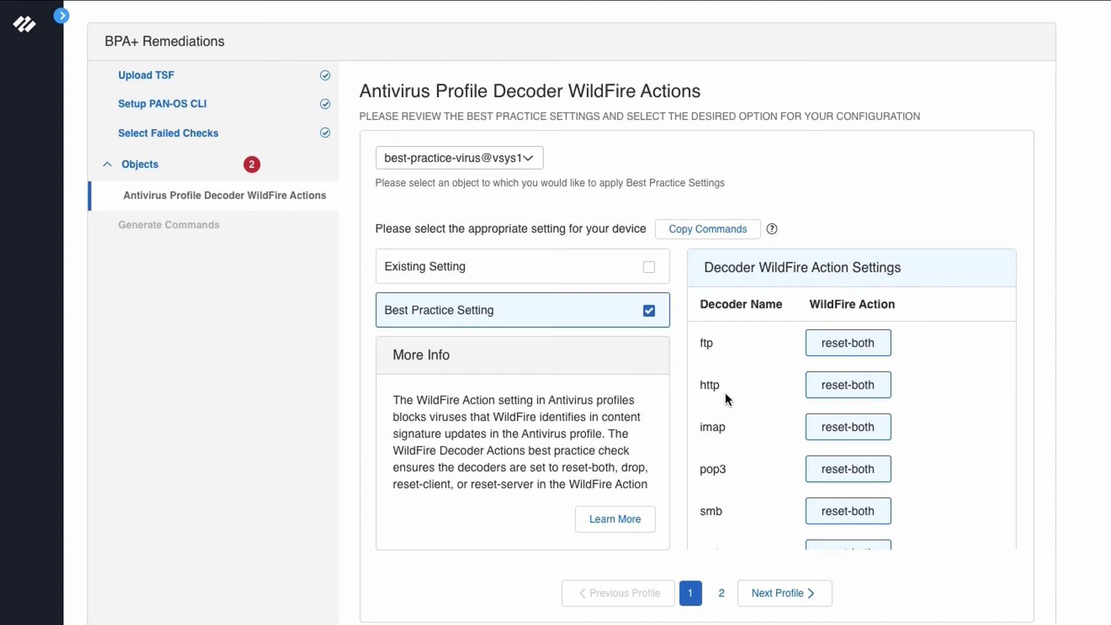
scroll("down", 3)
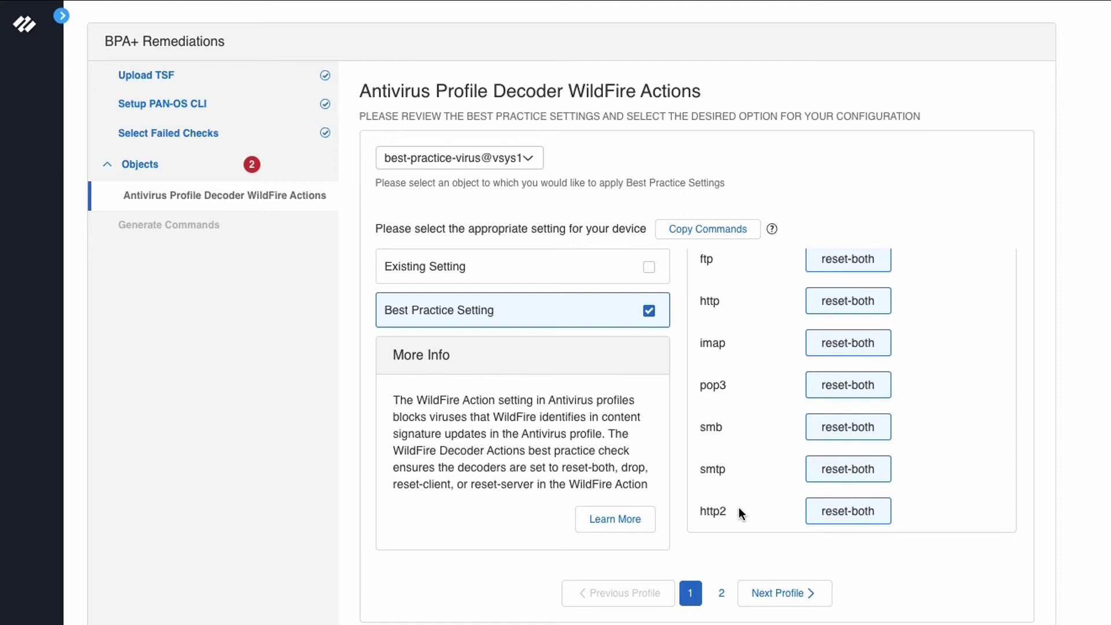
mouse_move(810, 443)
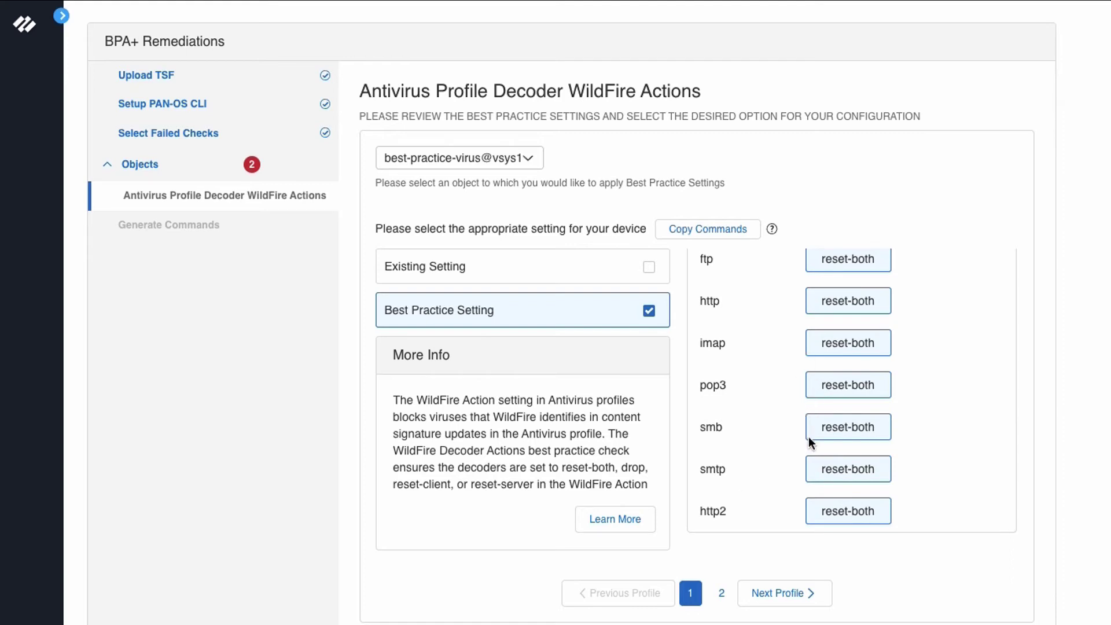
mouse_move(793, 492)
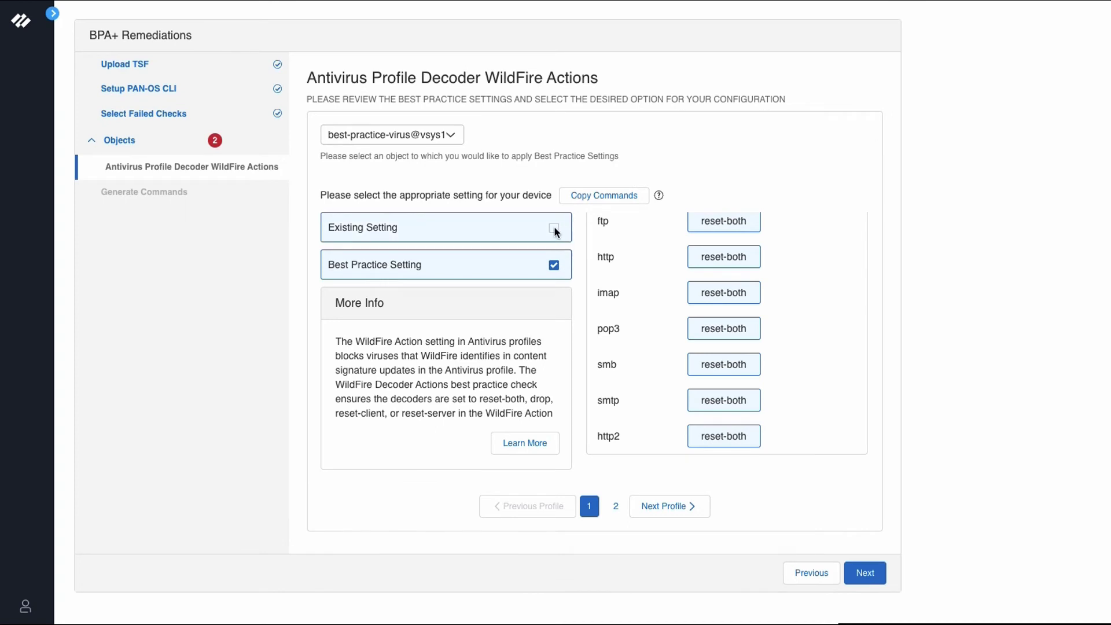
left_click(553, 228)
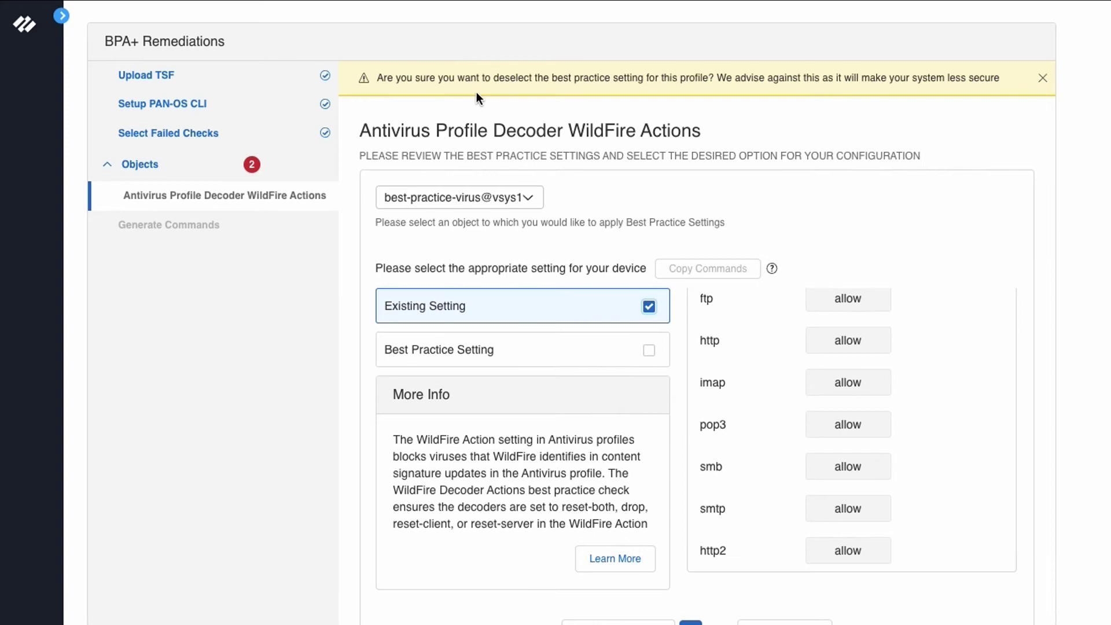
mouse_move(733, 93)
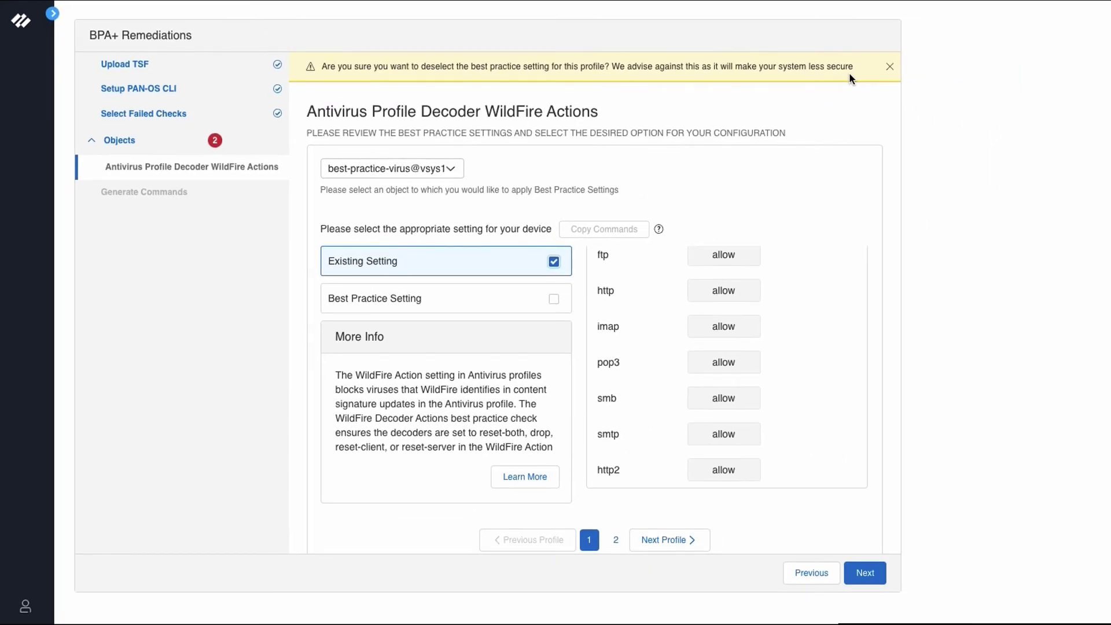
mouse_move(620, 345)
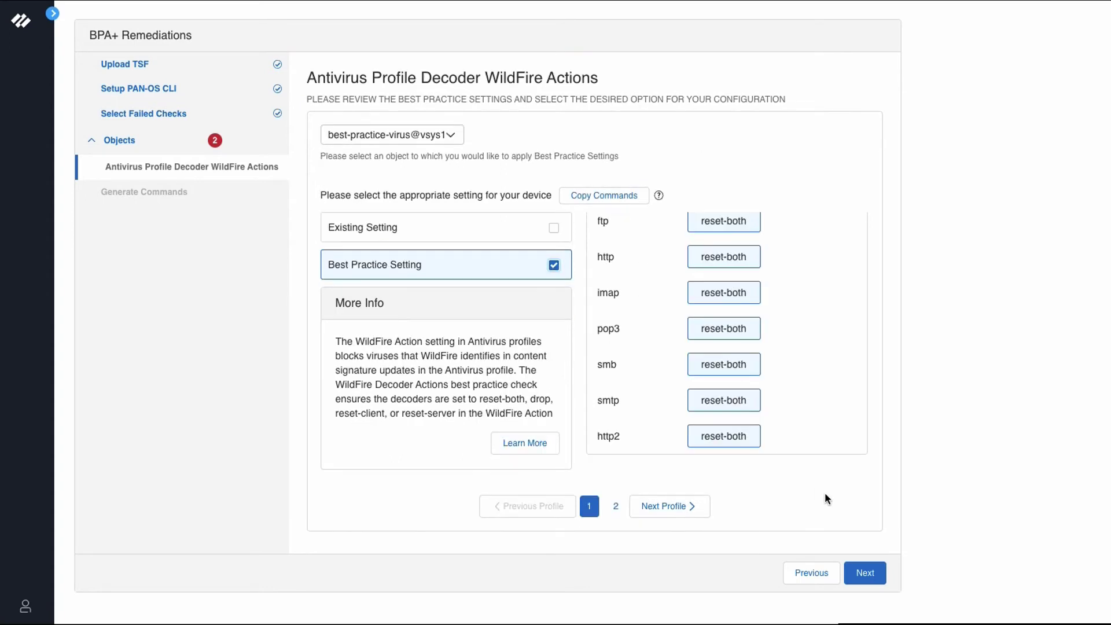
Generate the set commands switching each decoder's WildFire action to reset-both
left_click(863, 573)
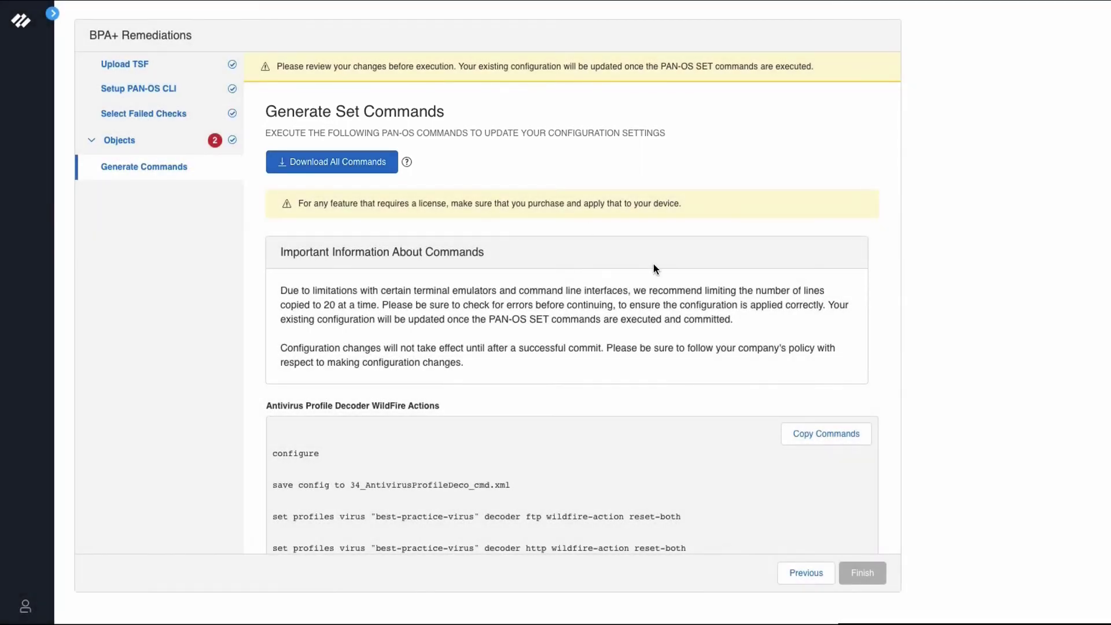
scroll("down", 3)
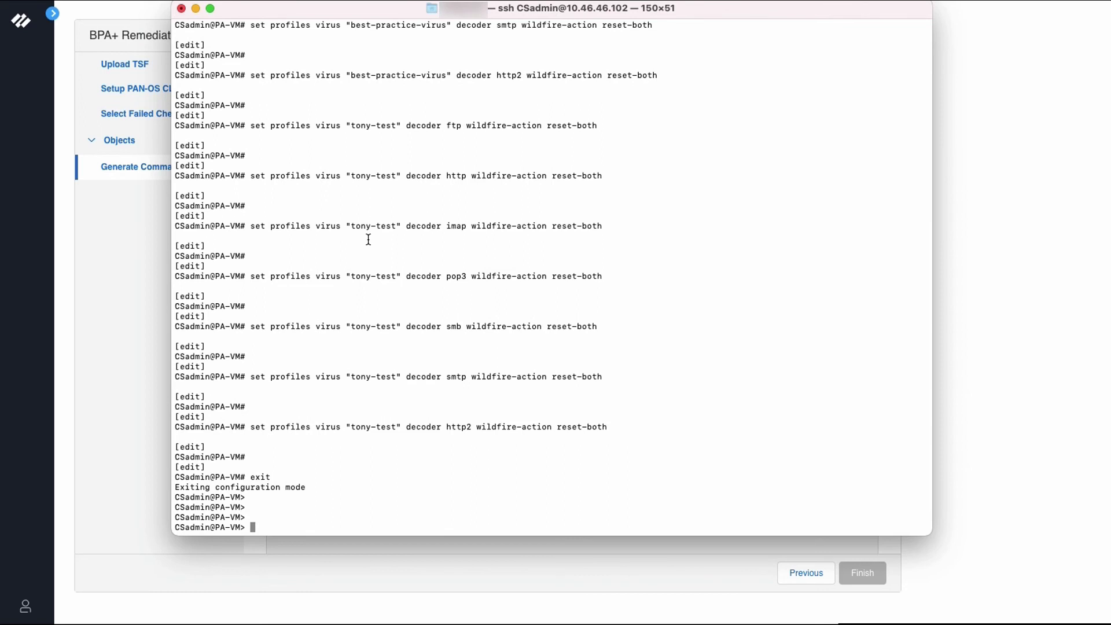
Enter configure mode and commit, reaching 'Configuration committed successfully'
type("configure")
type("commit")
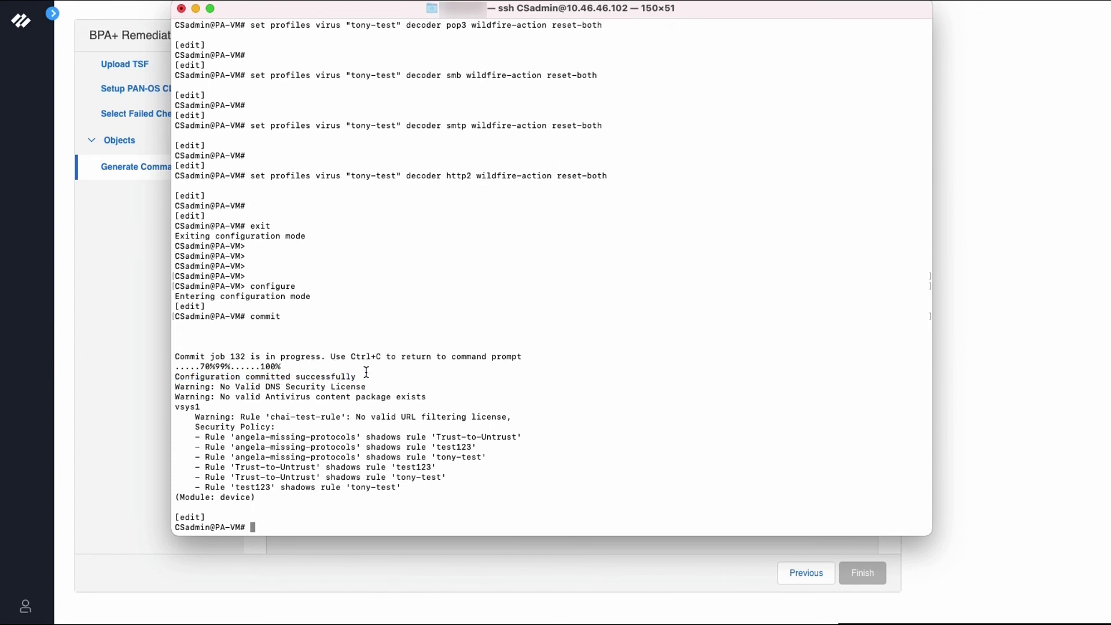
mouse_move(332, 126)
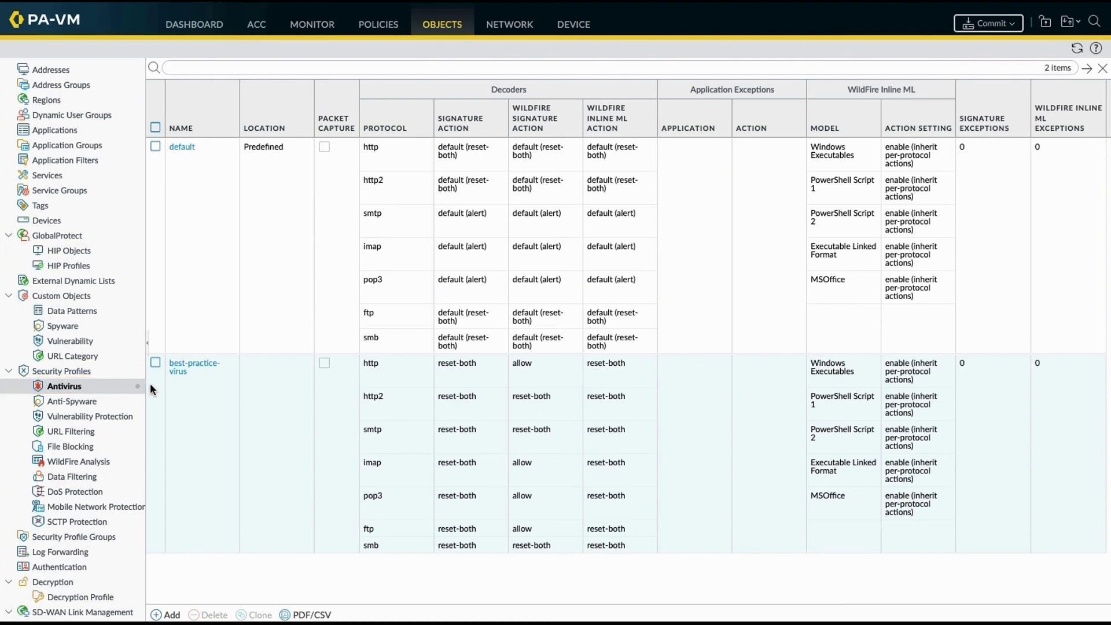
mouse_move(522, 201)
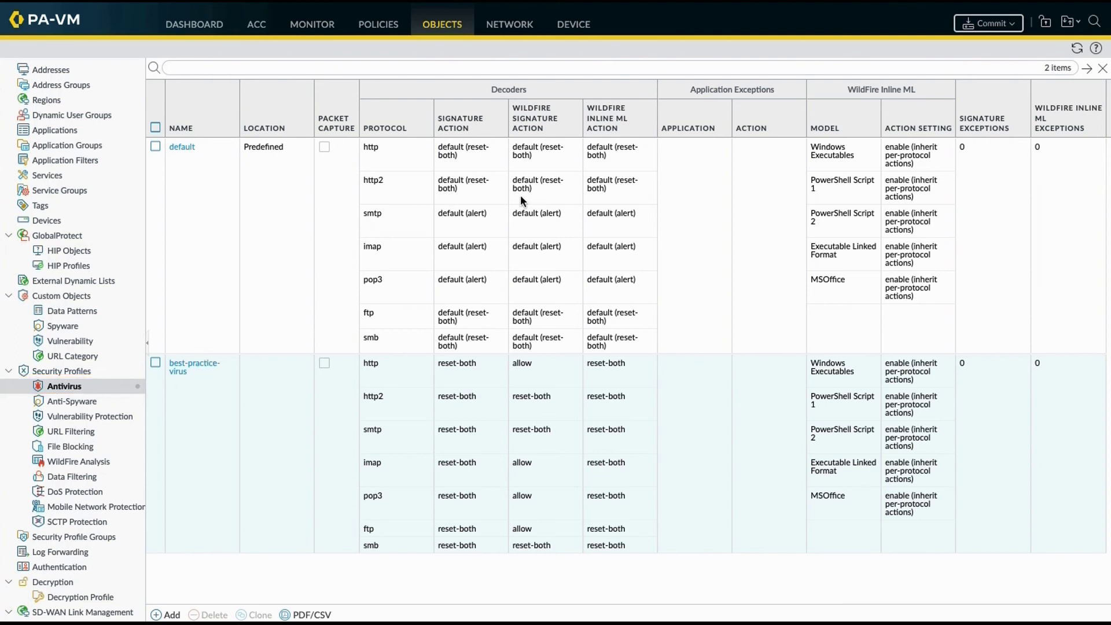
mouse_move(521, 446)
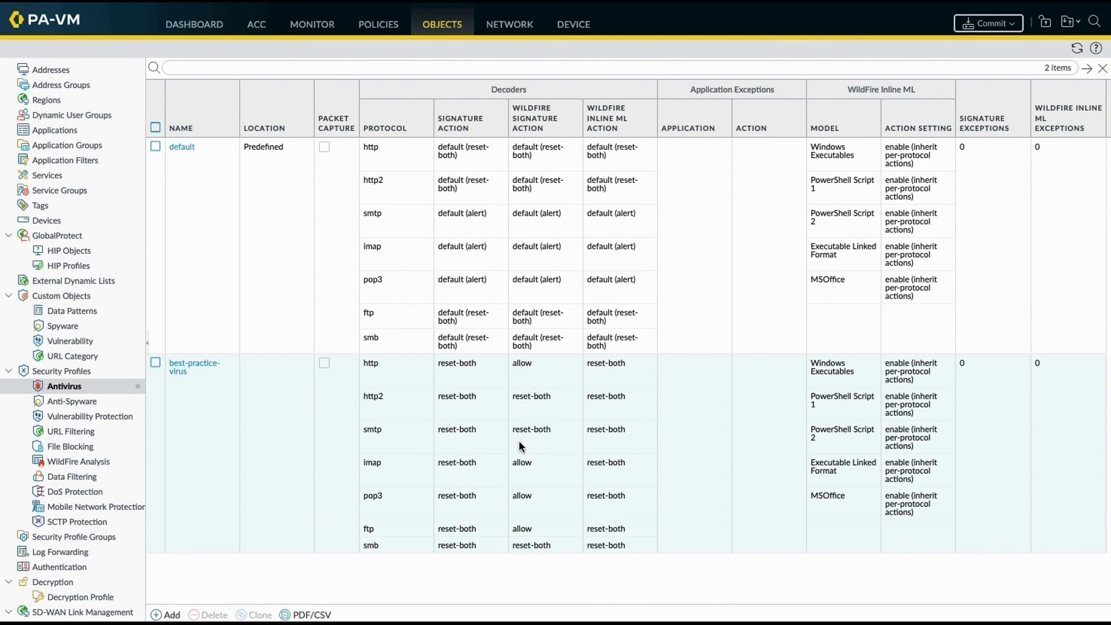